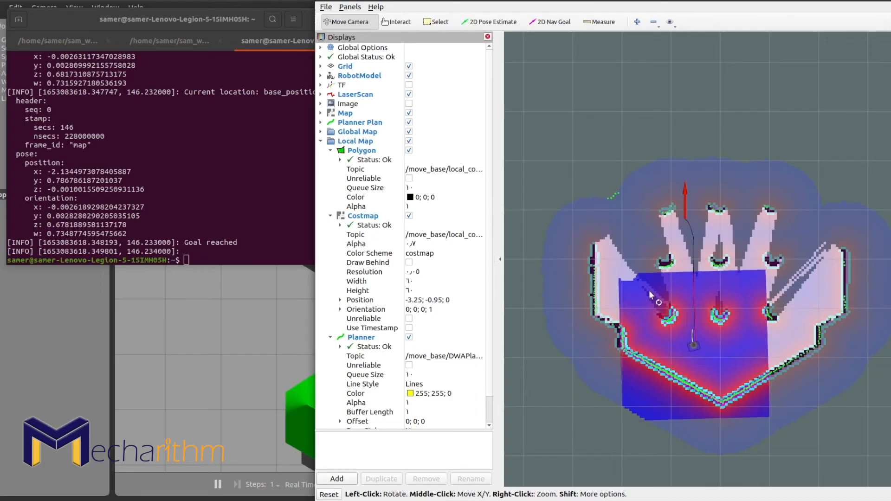
# - Zoom the RViz view out to show the whole TurtleBot3 map with costmaps and particle cloud
pyautogui.moveTo(650, 294); pyautogui.dragTo(602, 228)
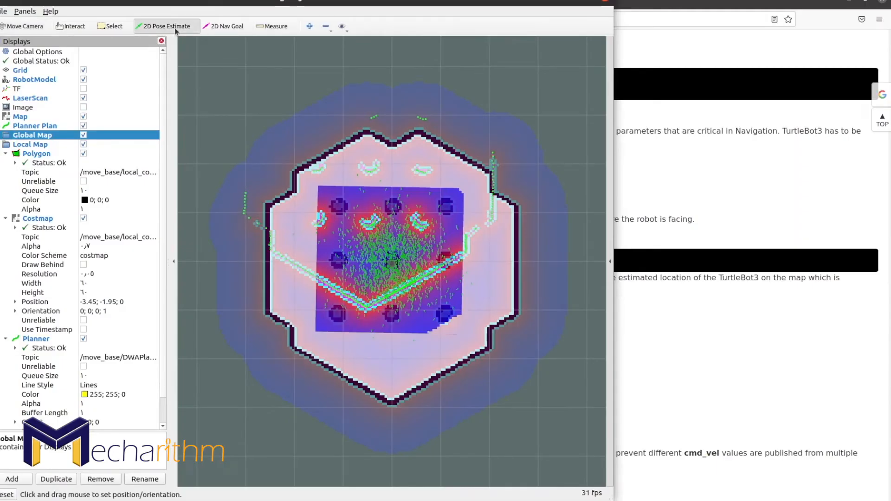
pyautogui.moveTo(574, 4)
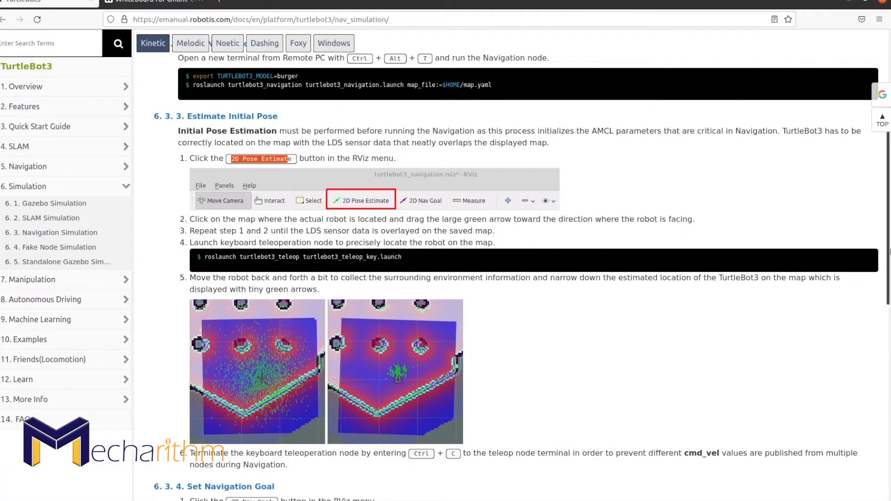
# - Scroll the ROBOTIS e-manual down to section 6.3.3 Estimate Initial Pose
pyautogui.scroll(-3)
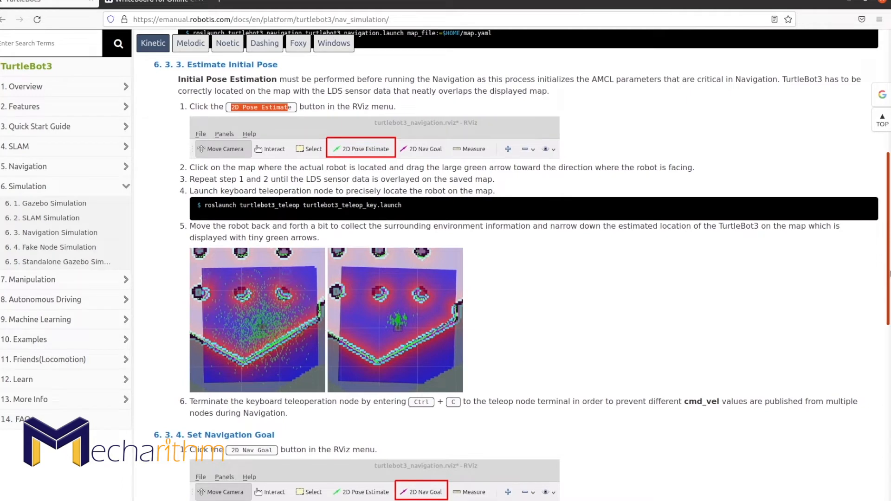
pyautogui.scroll(-3)
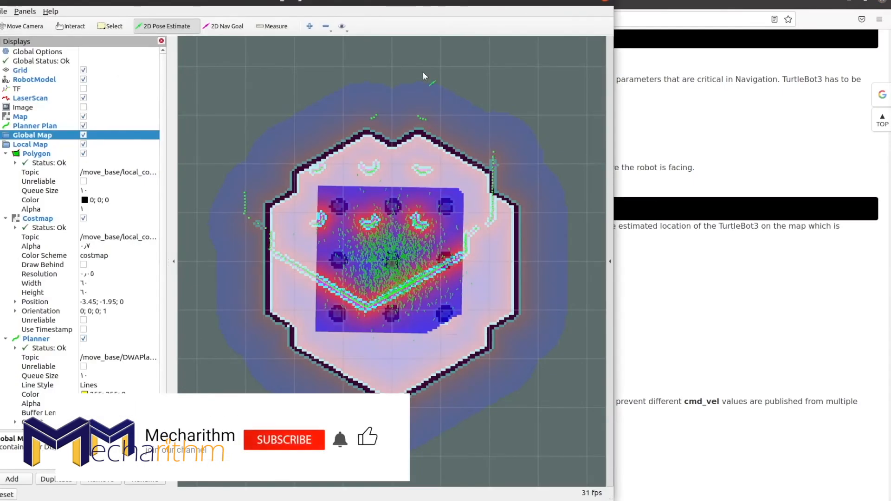
# - Use 2D Pose Estimate to place an upward-facing pose arrow in the lower right of the local costmap
pyautogui.click(284, 440)
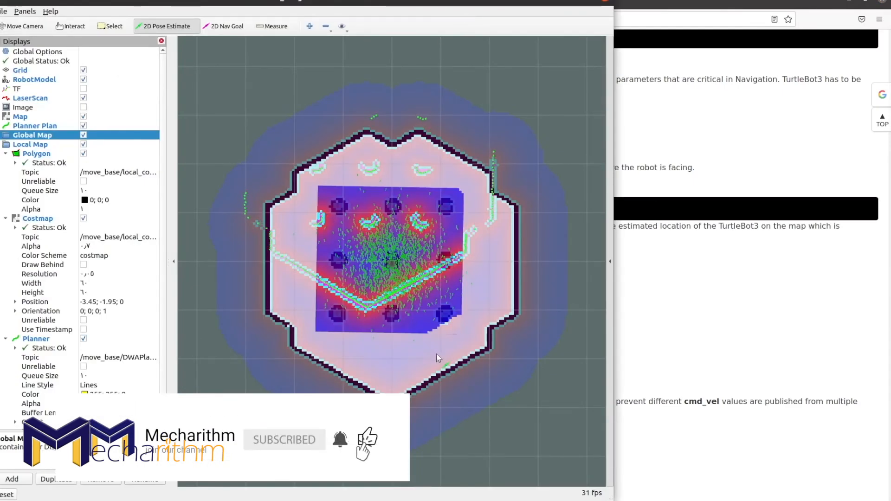
pyautogui.moveTo(432, 355); pyautogui.dragTo(446, 245)
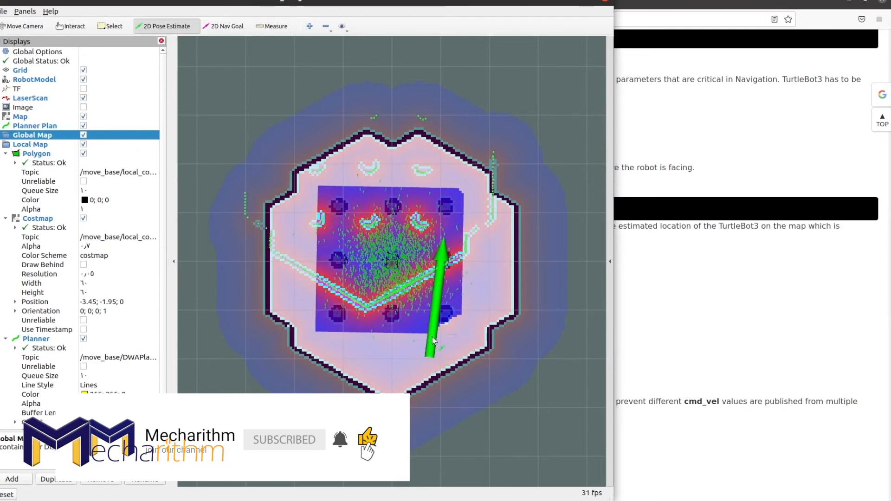